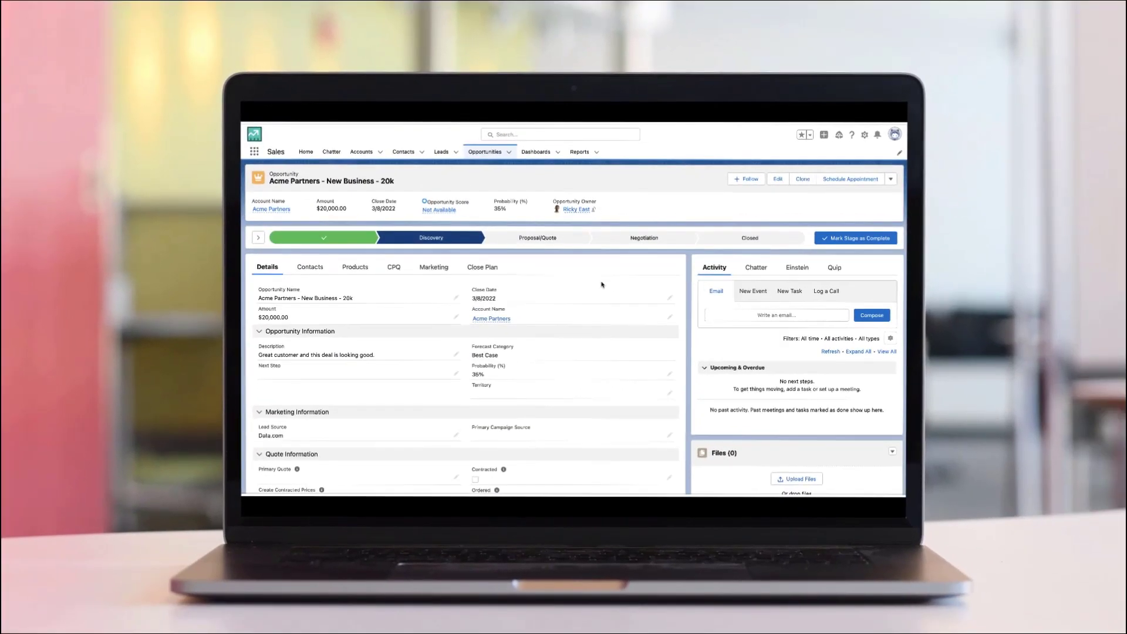
mouse_move(537, 237)
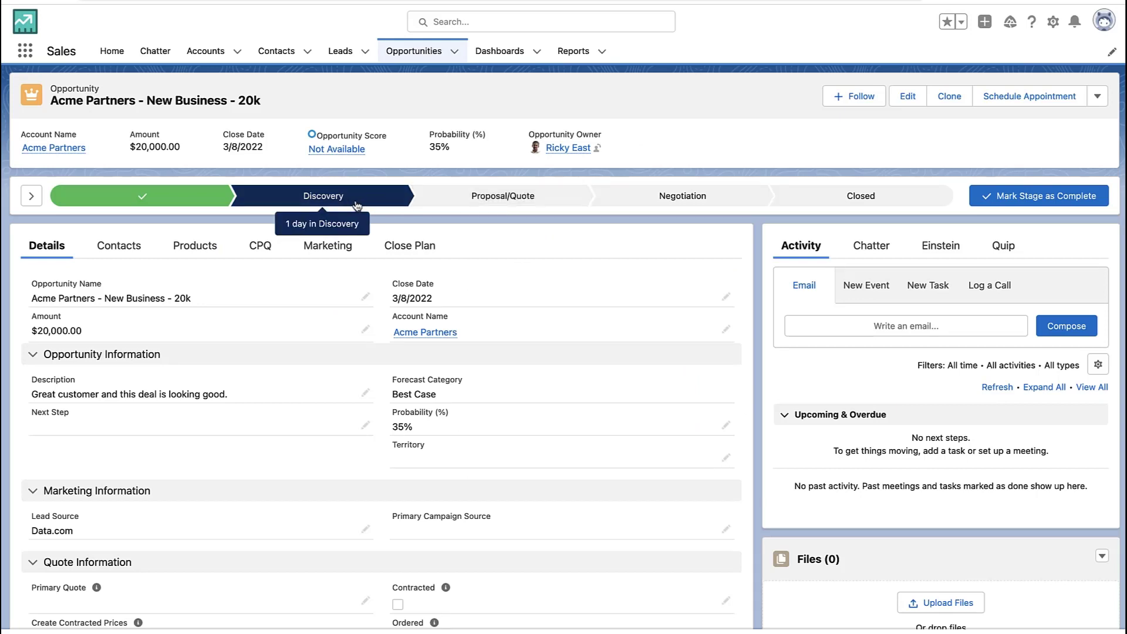
mouse_move(387, 320)
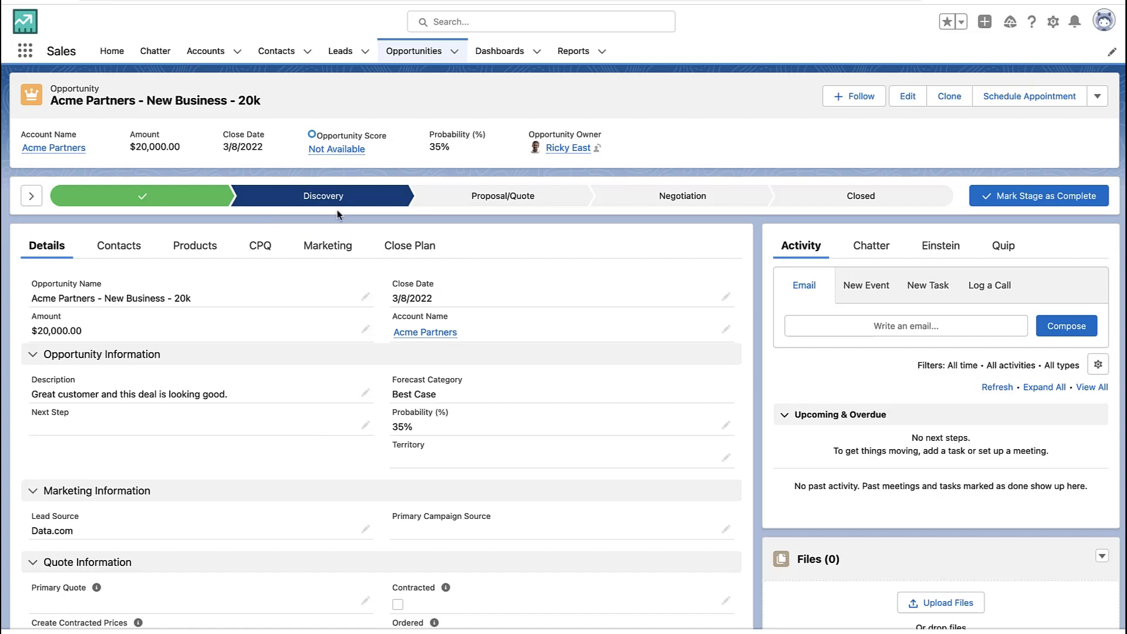
mouse_move(324, 425)
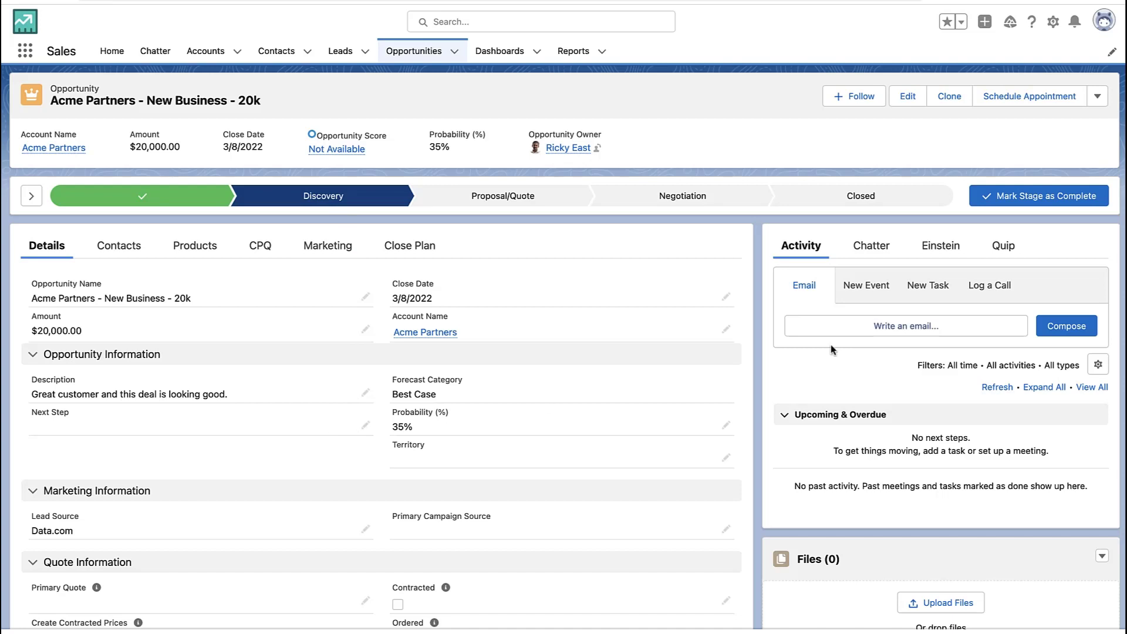
Open the Opportunity object's Validation Rules page from the Setup menu.
left_click(1052, 22)
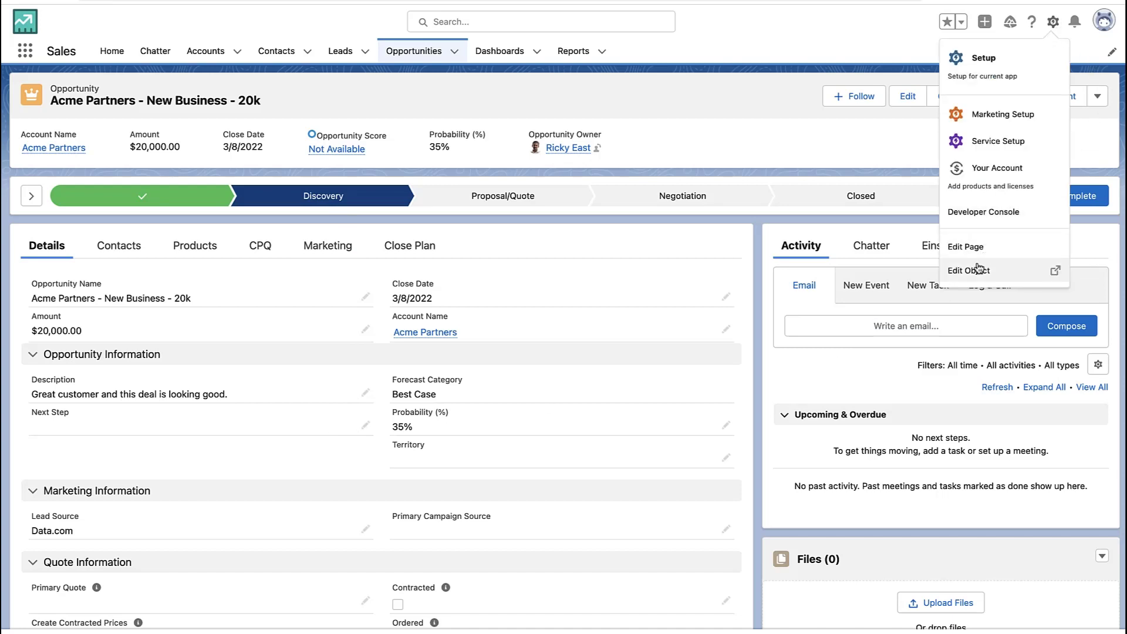
left_click(969, 270)
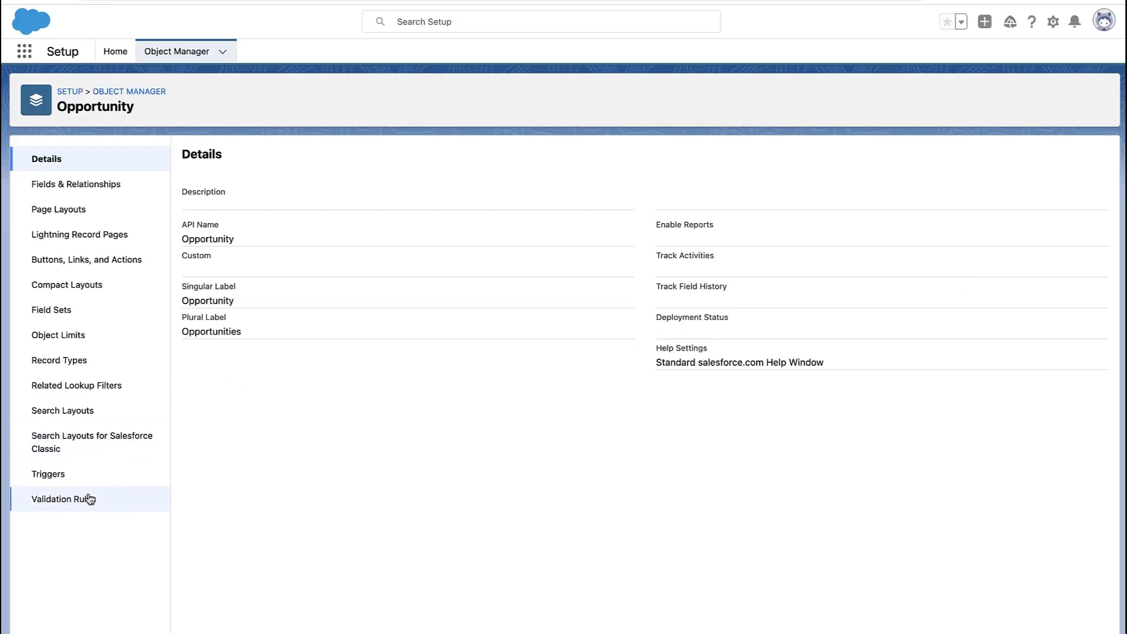
left_click(64, 499)
type("Need a")
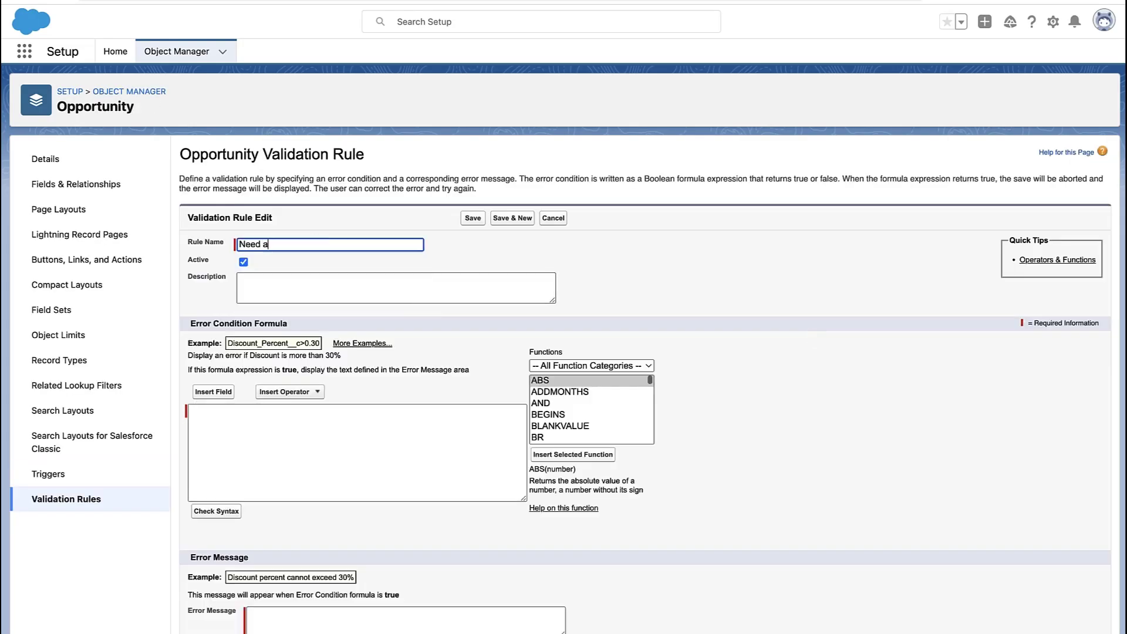
Enter a short description for the validation rule.
type("This is")
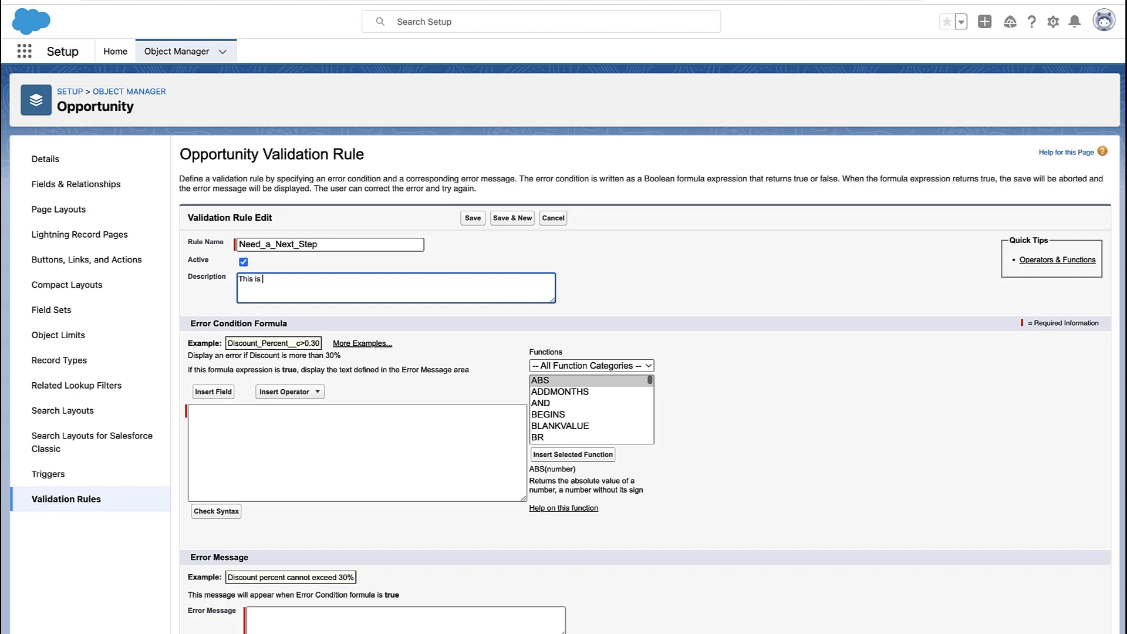
type("when...")
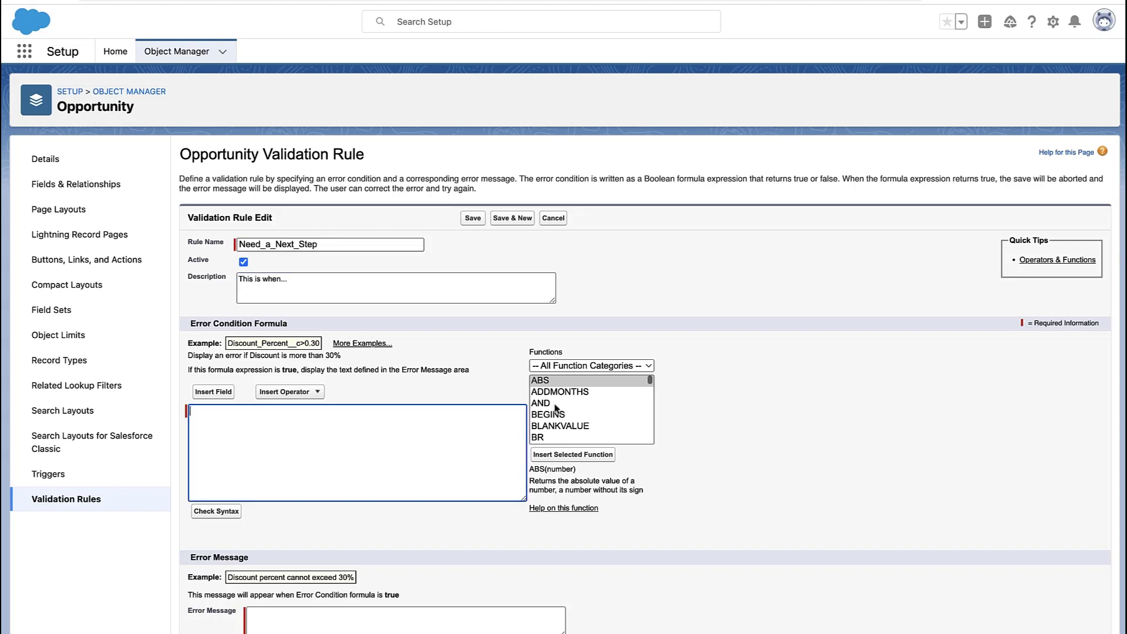
scroll("down", 3)
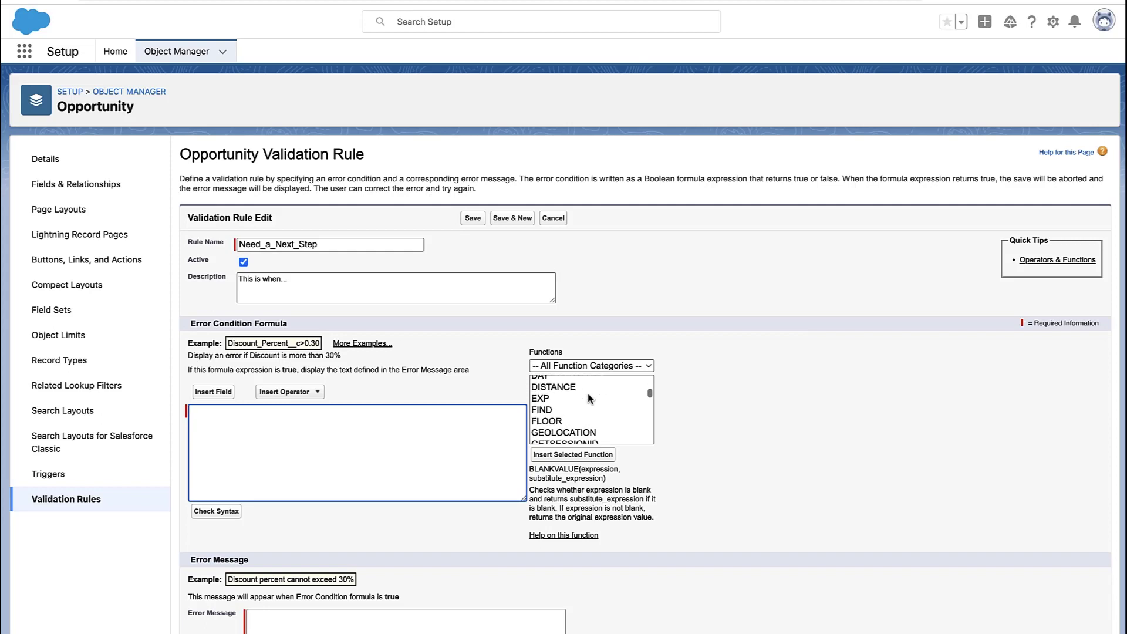
Build the error condition ISBLANK( NextStep ) and verify it passes the syntax check.
left_click(550, 431)
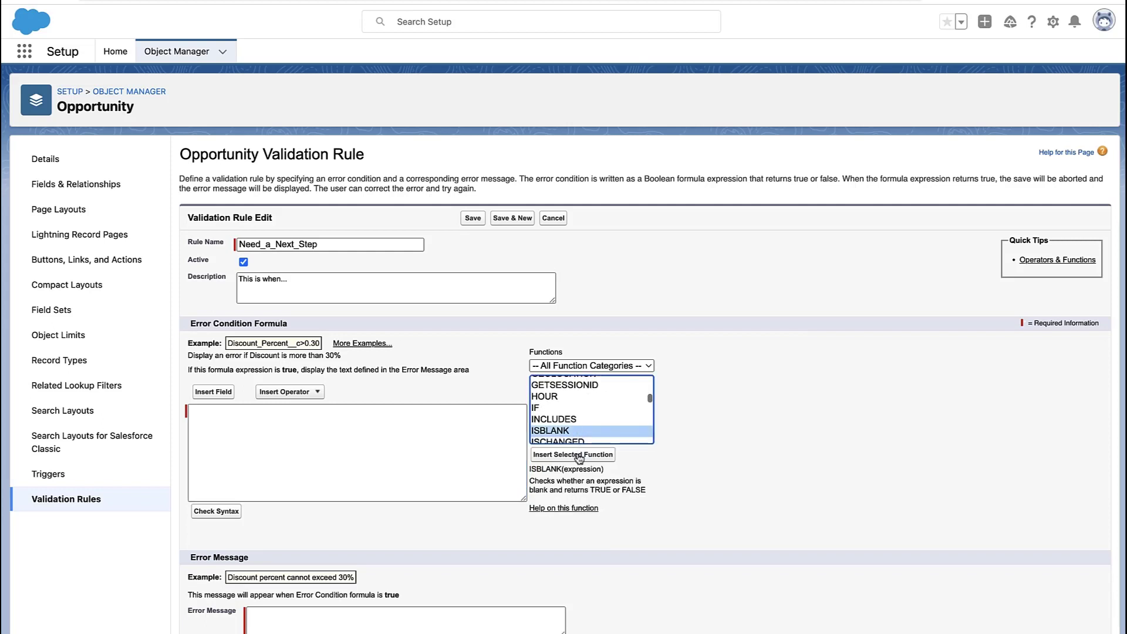
left_click(573, 454)
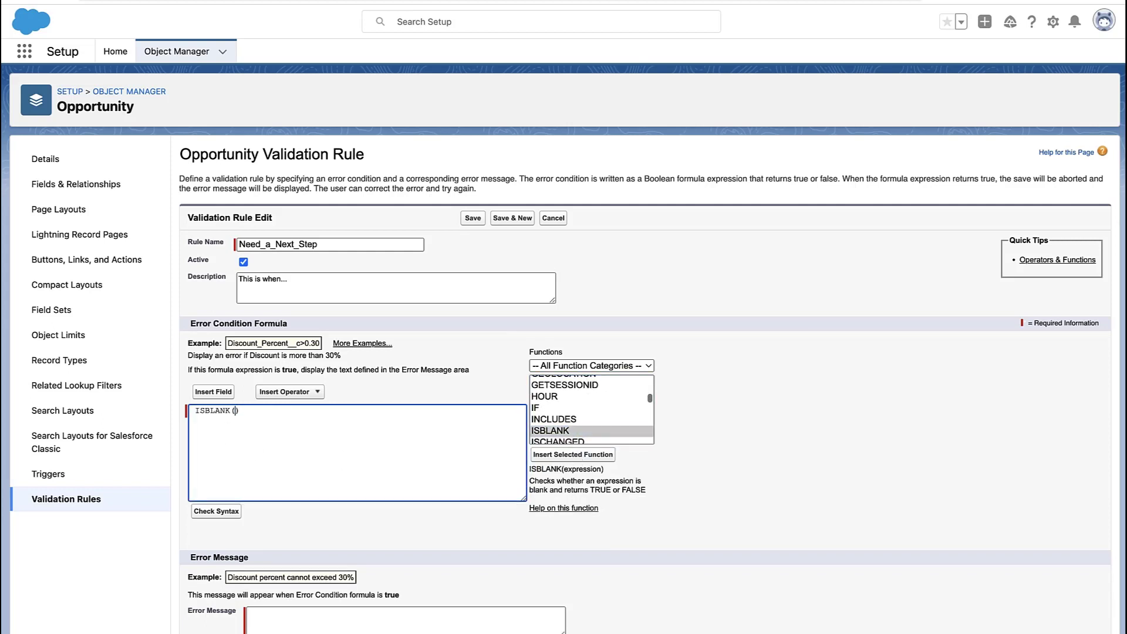
left_click(212, 391)
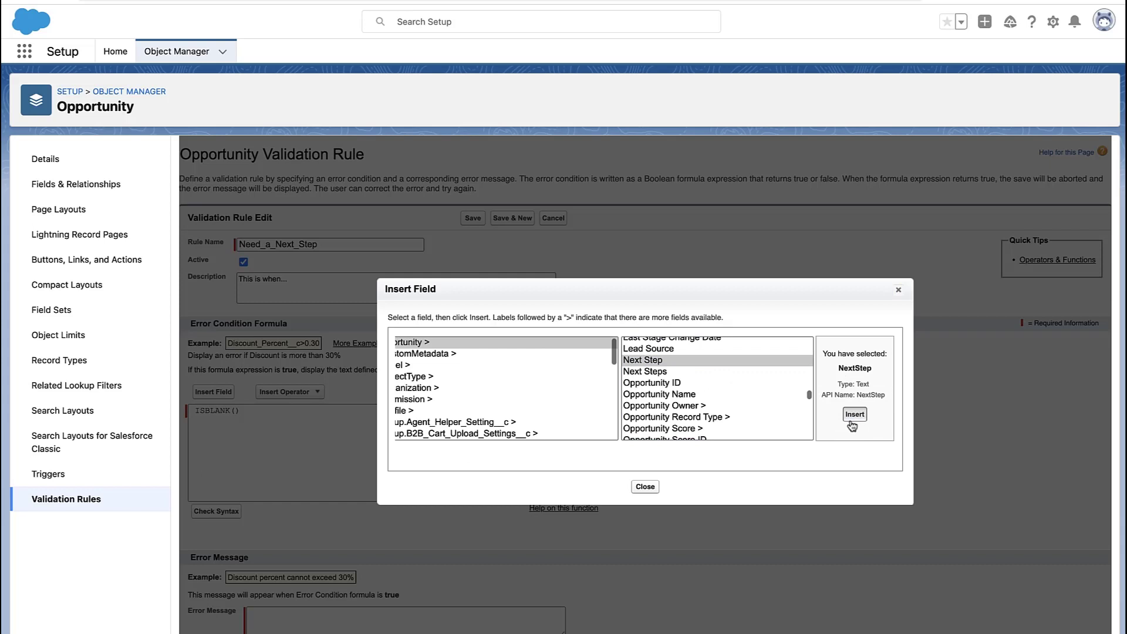
left_click(854, 414)
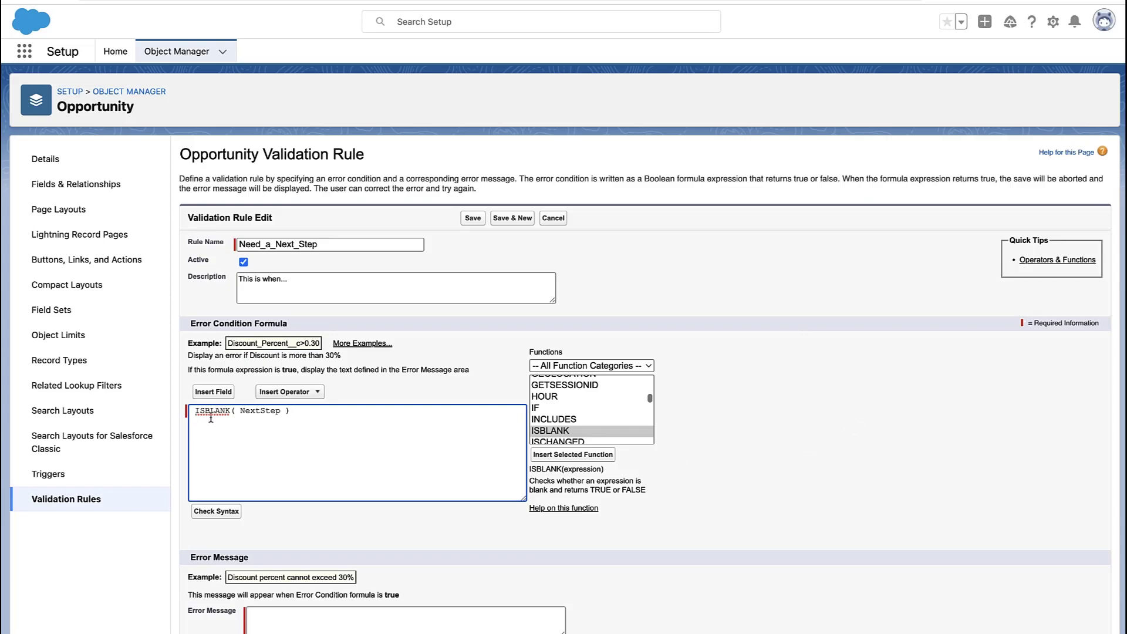
left_click(215, 510)
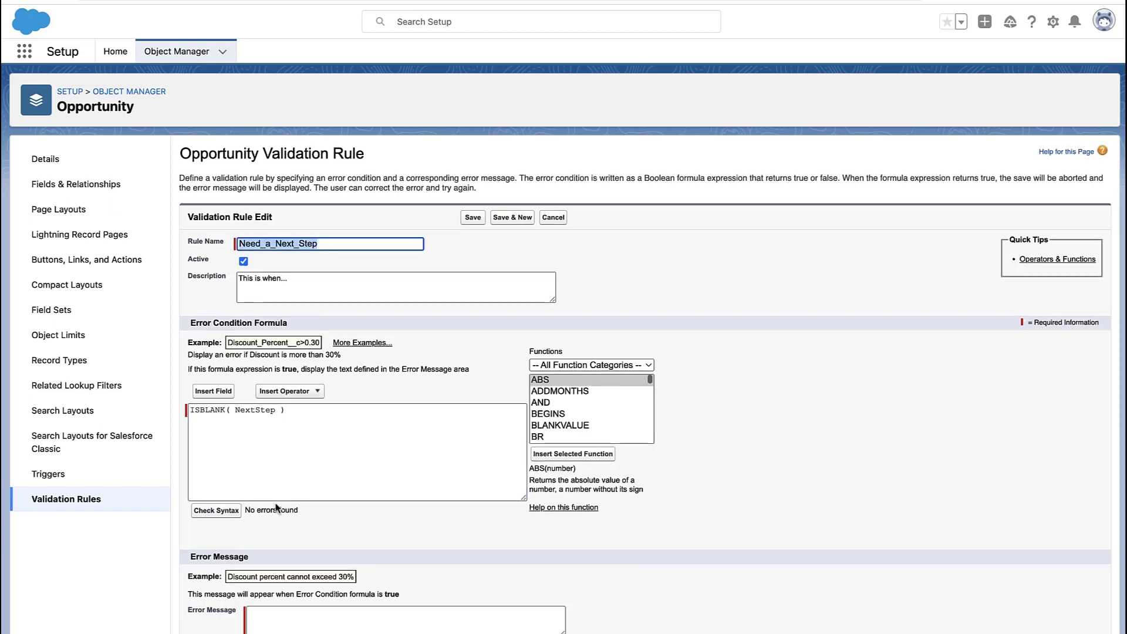
Set the error message 'Need a next step', displayed beside a specific field.
type("Need a")
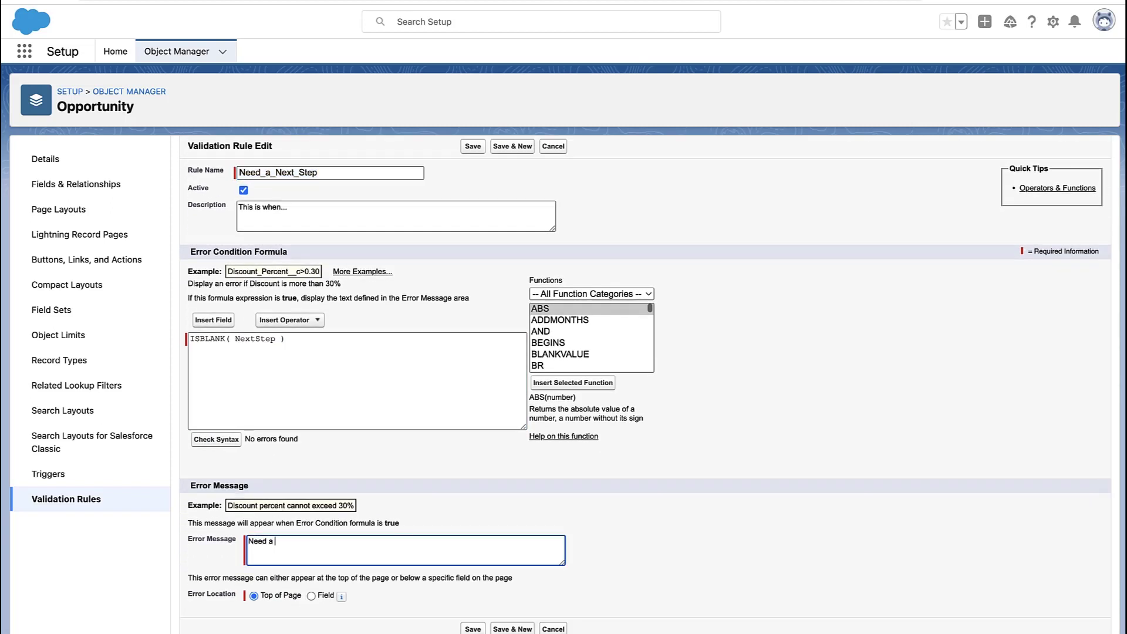
type("next step")
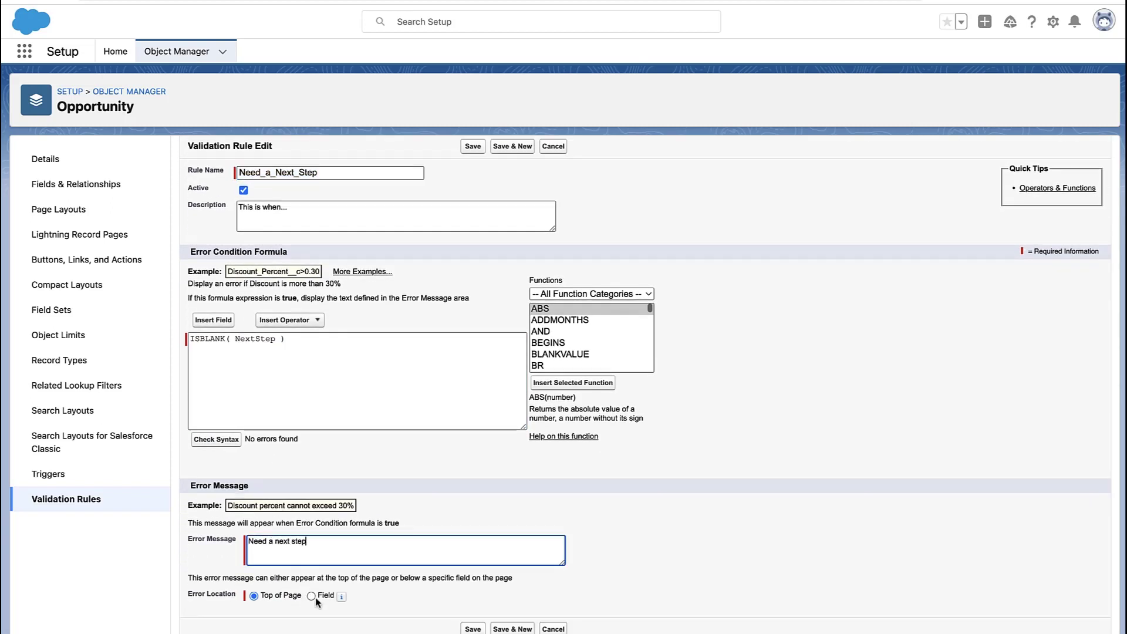
left_click(311, 596)
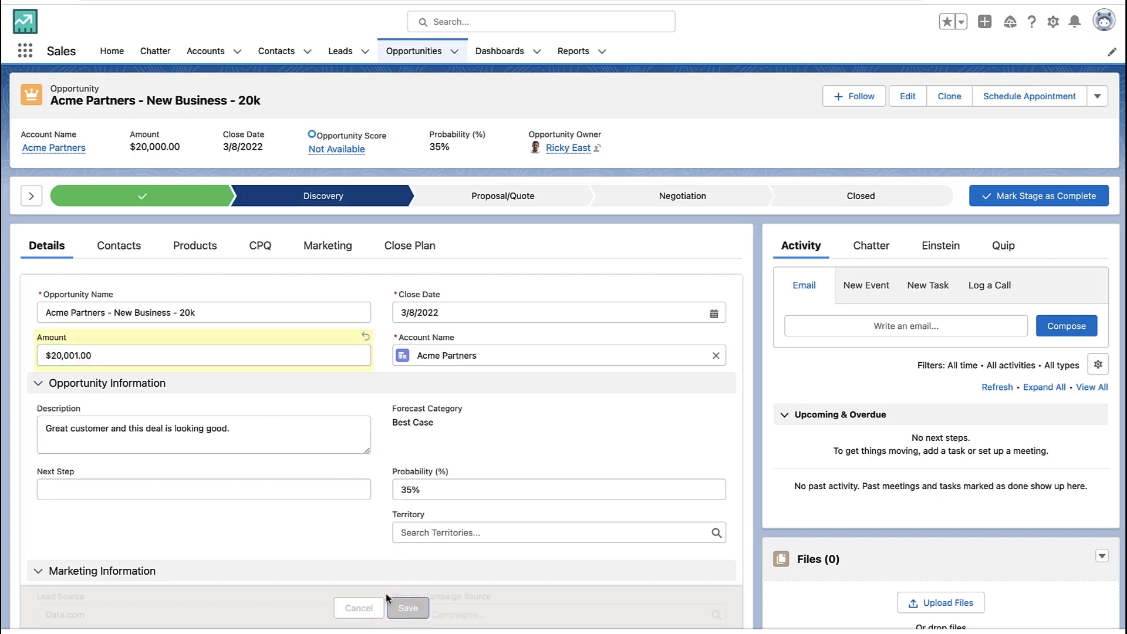
Save the Acme Partners opportunity at $20,001.00 with Next Step blank to trigger the error.
left_click(406, 607)
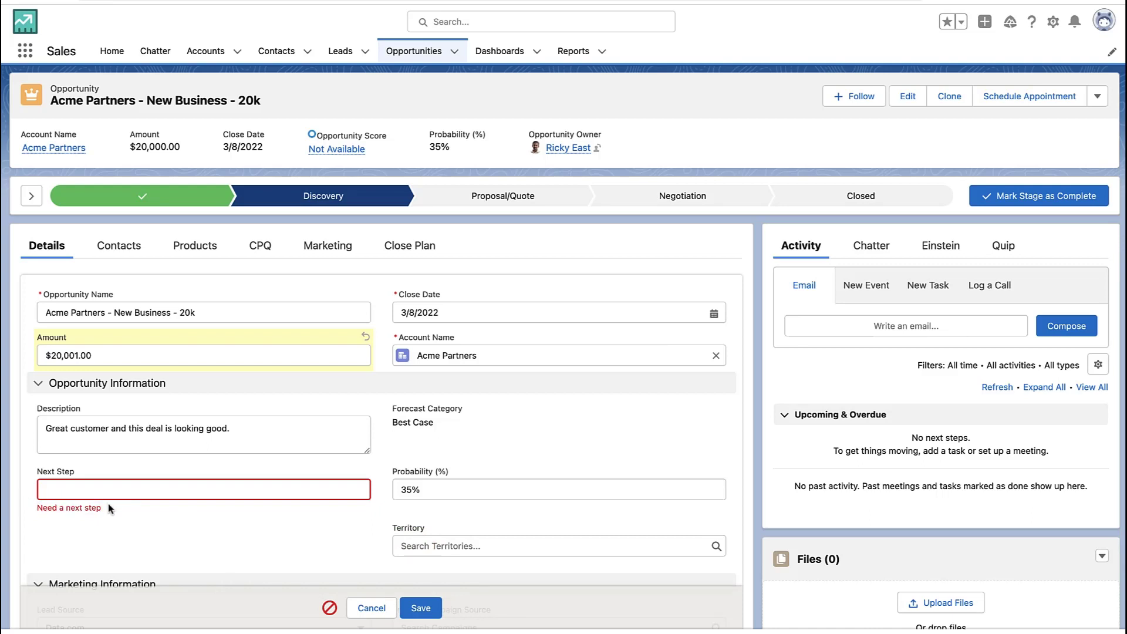
mouse_move(451, 212)
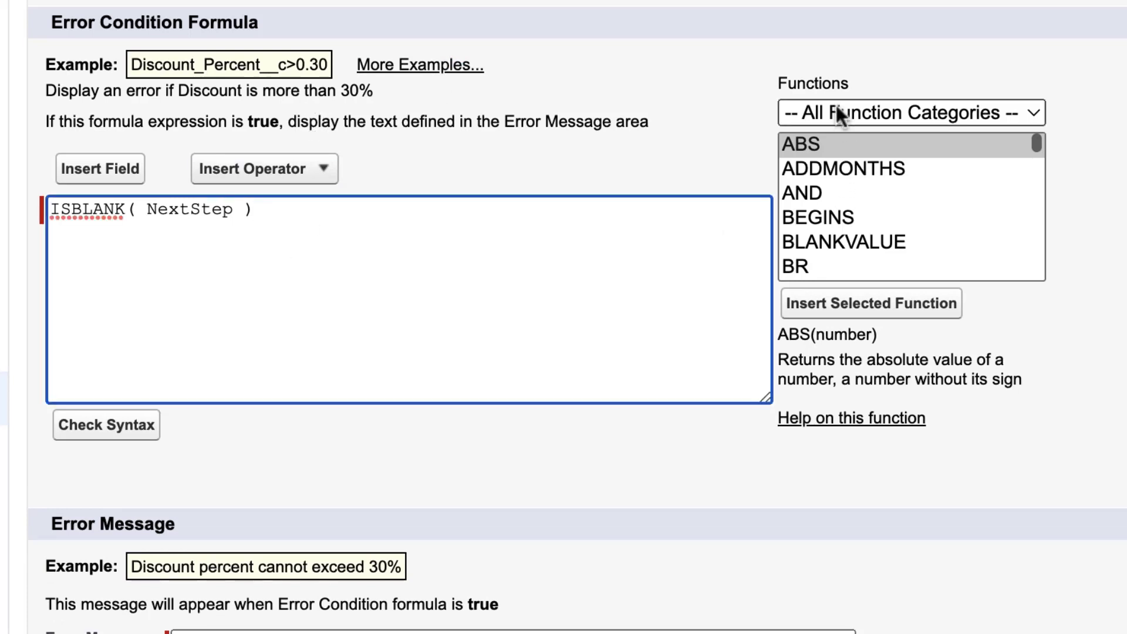
Insert the AND function from the Logical functions category into the formula.
left_click(910, 112)
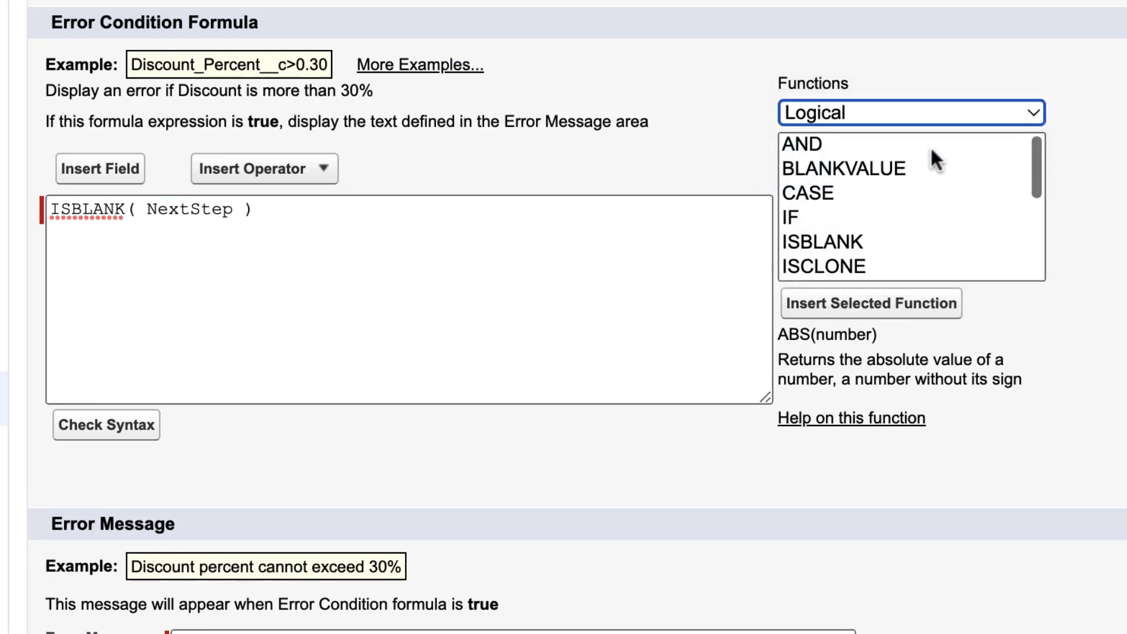
left_click(789, 195)
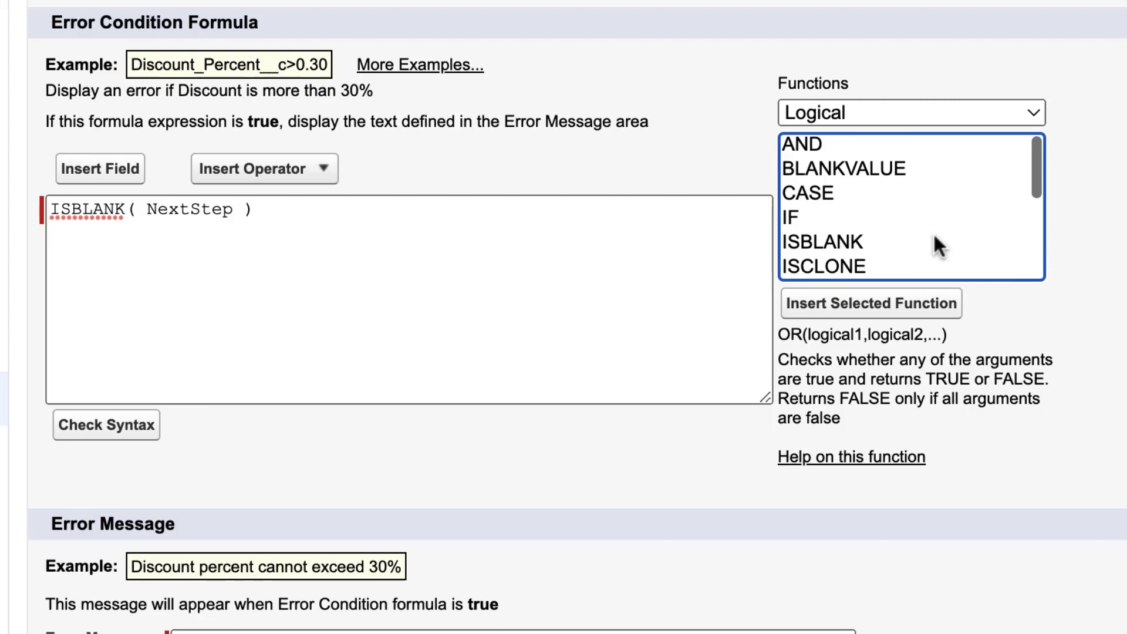
left_click(803, 143)
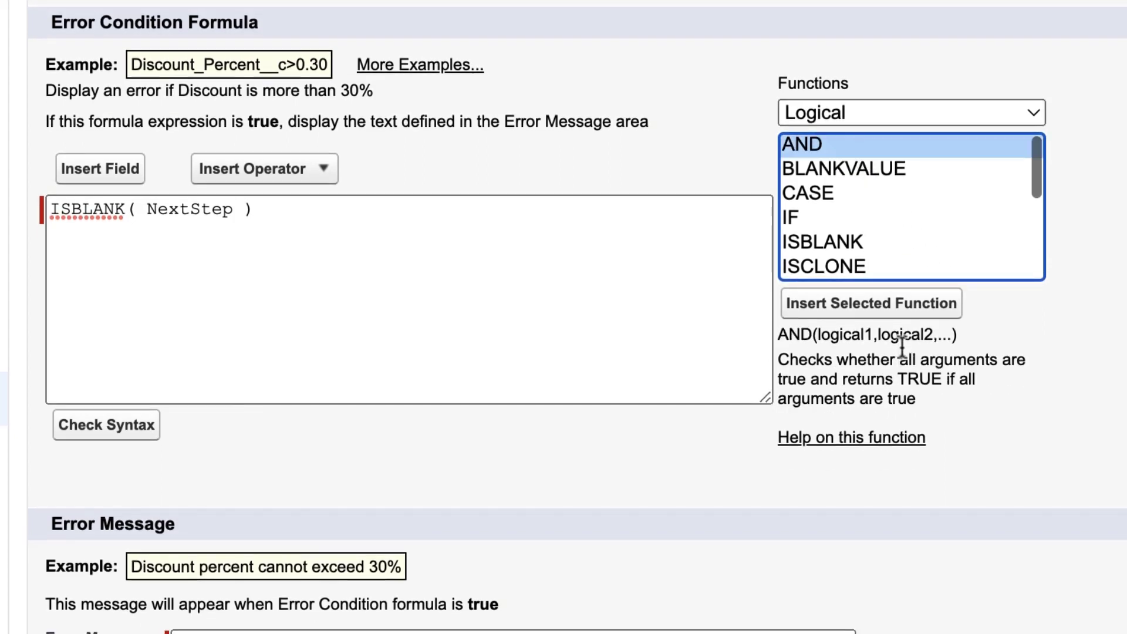
left_click(870, 303)
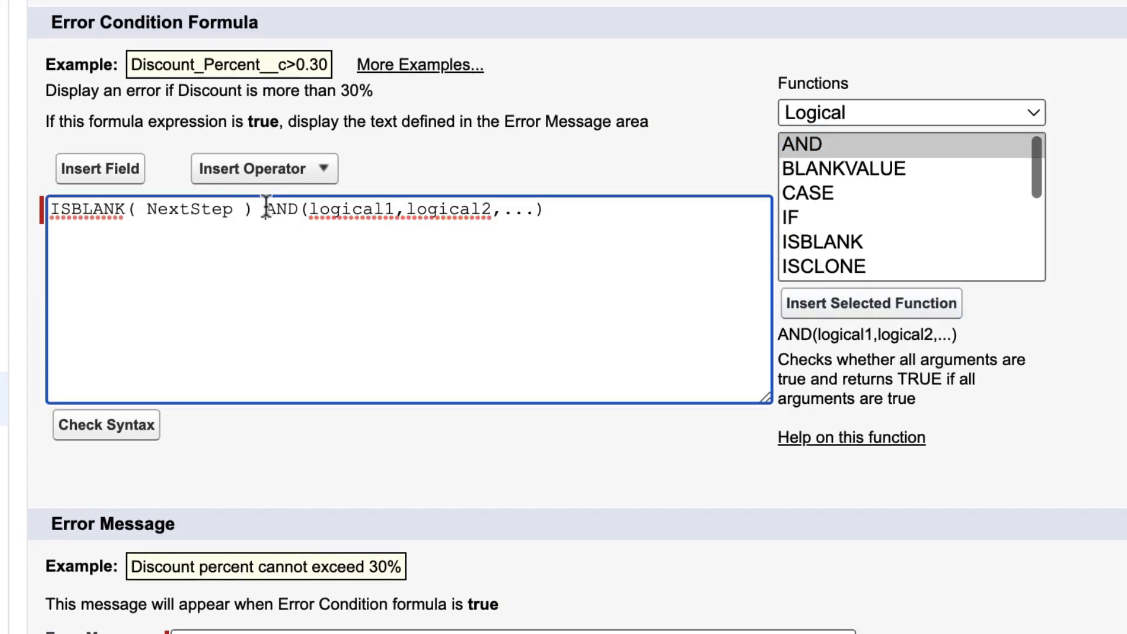
Fill the AND arguments with ISBLANK( NextStep ) and an Amount >25000 comparison.
left_click_drag(264, 208, 548, 209)
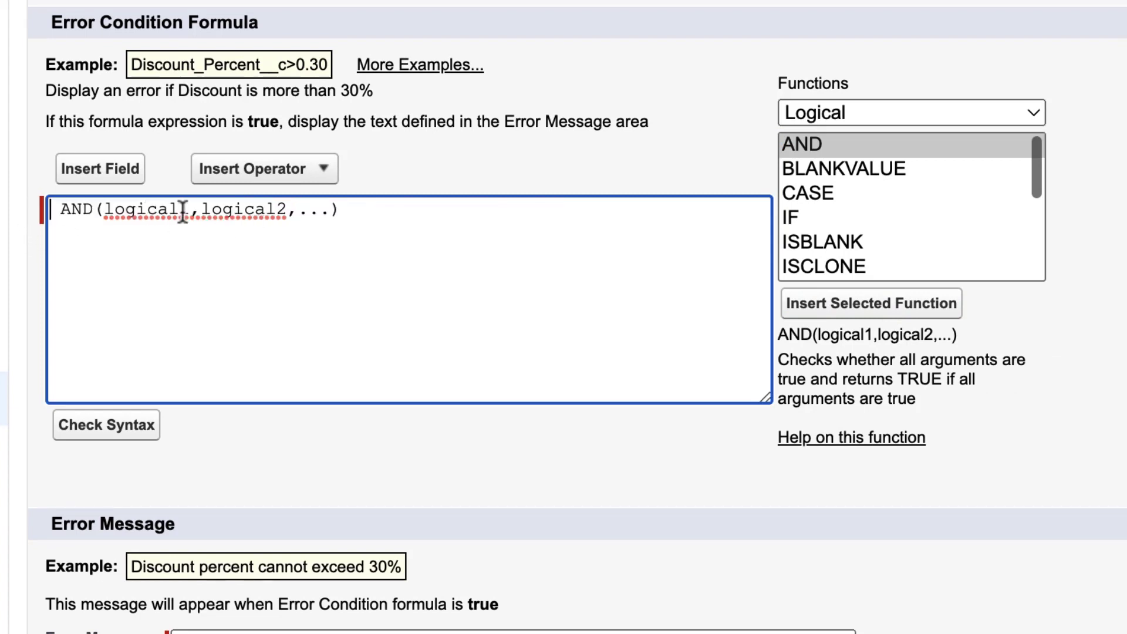
double_click(147, 209)
type("ISBLANK( NextStep ")
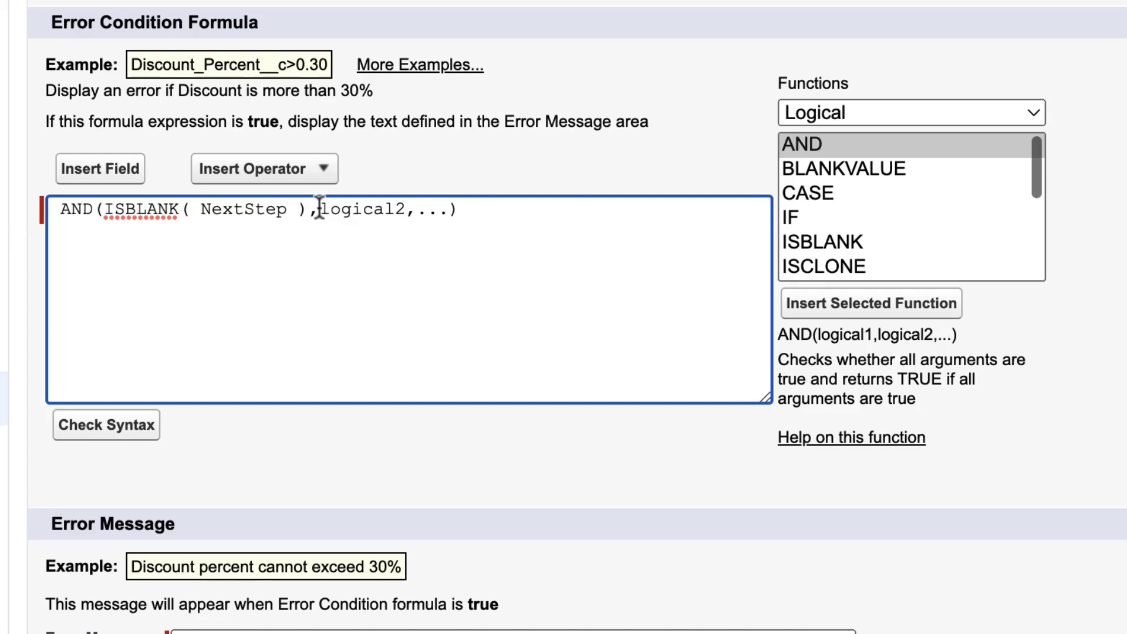
key("Delete")
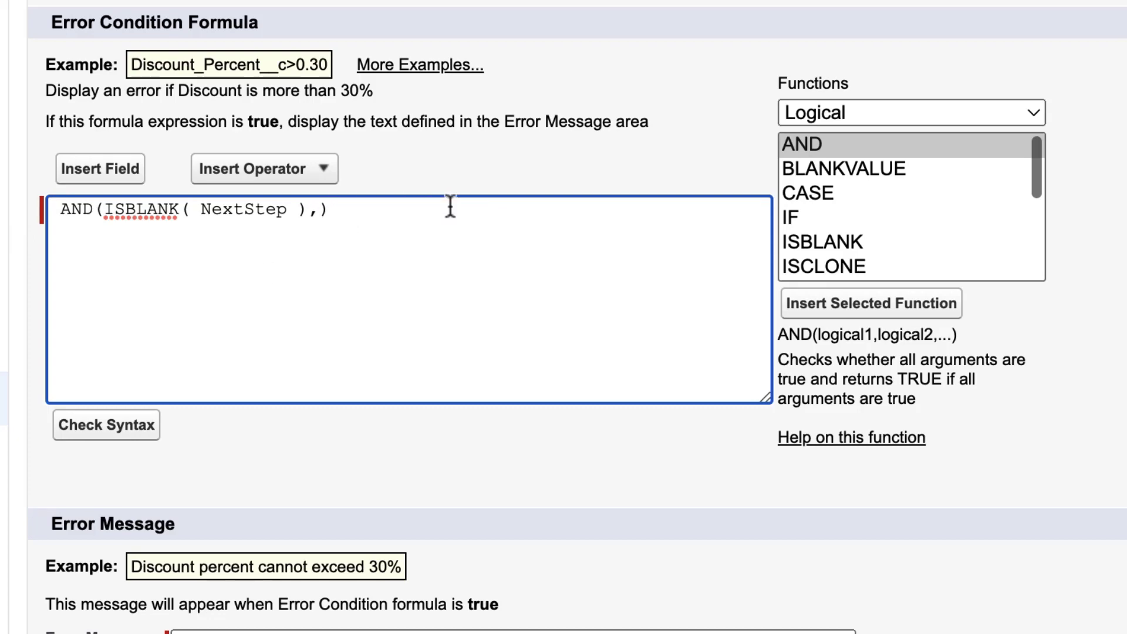
left_click(100, 169)
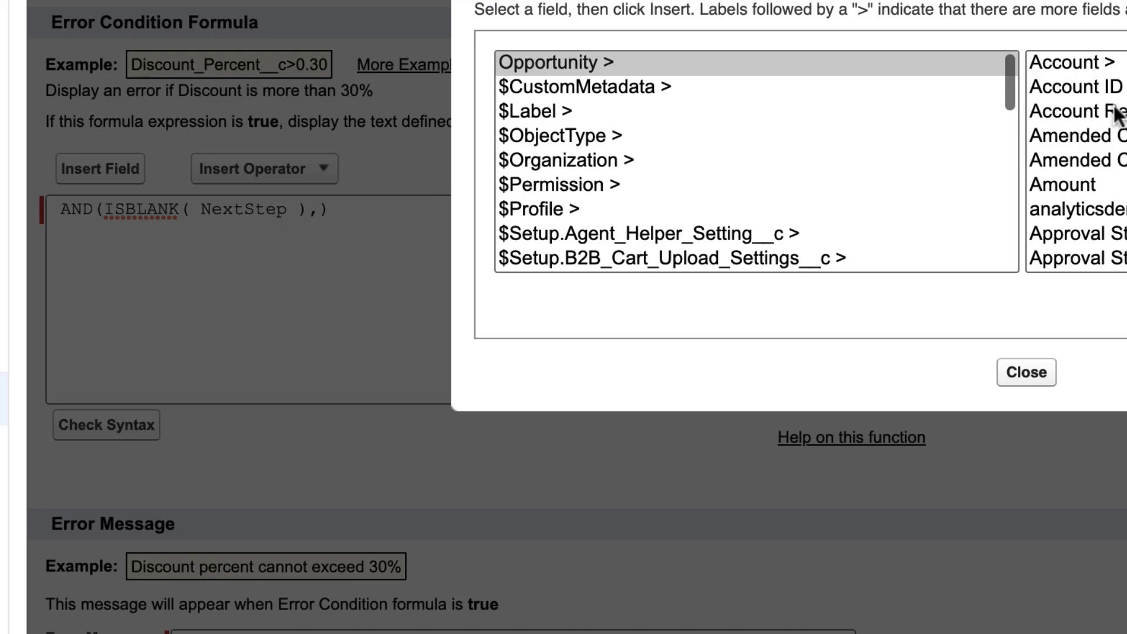
left_click(1025, 372)
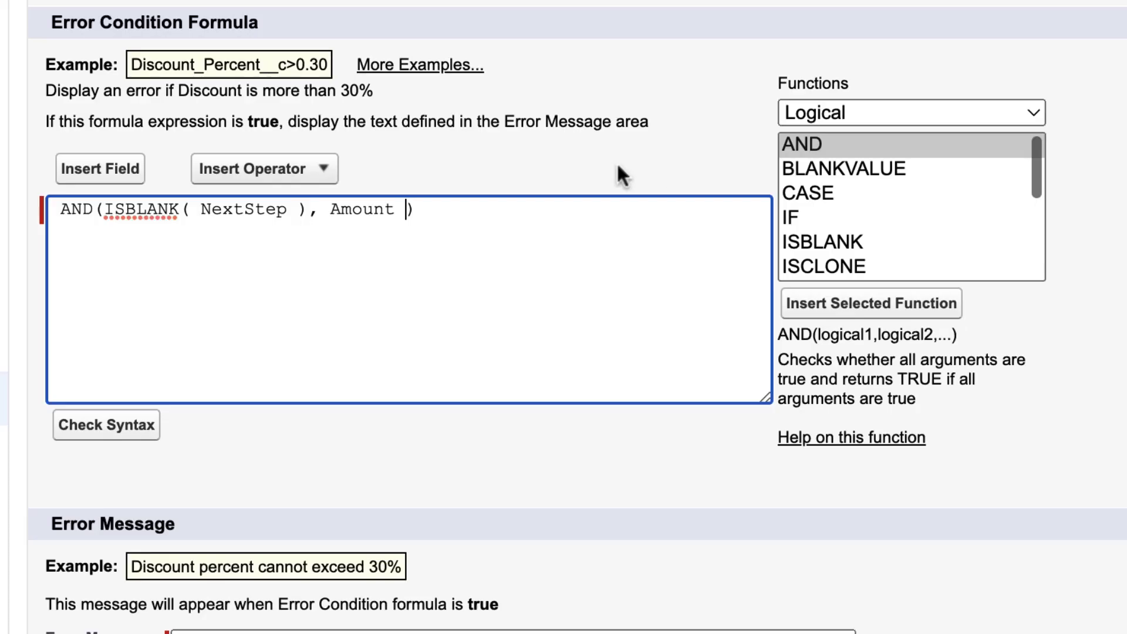
type(">20")
left_click(511, 631)
type("Deals over 25k NNeed a next step")
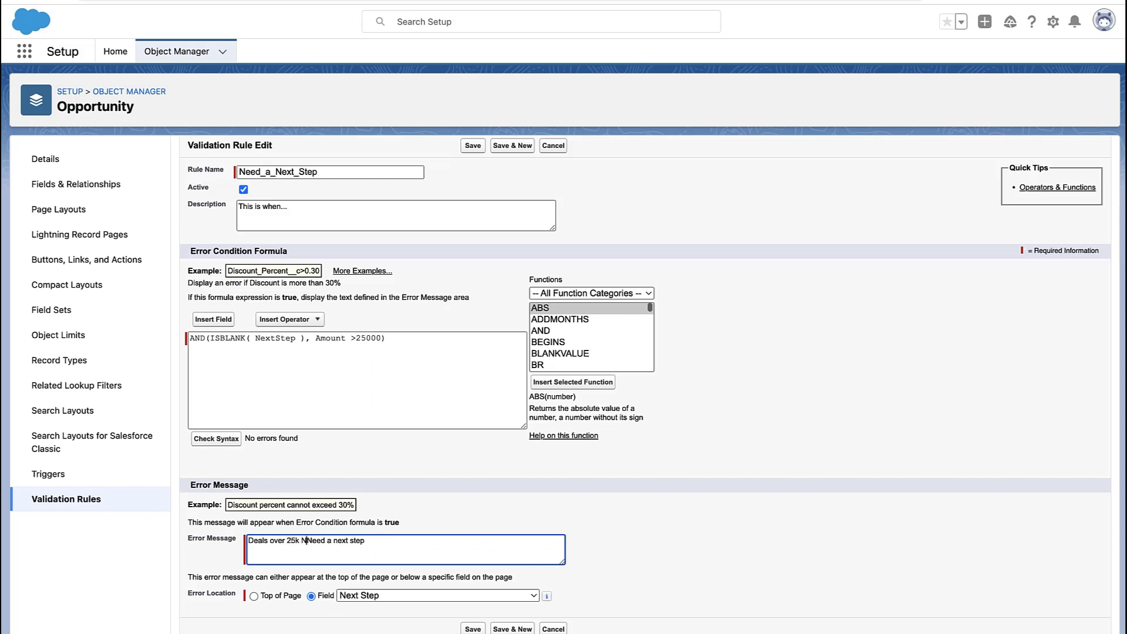
Correct the formula's last character and save the Need_a_Next_Step rule.
key("Backspace")
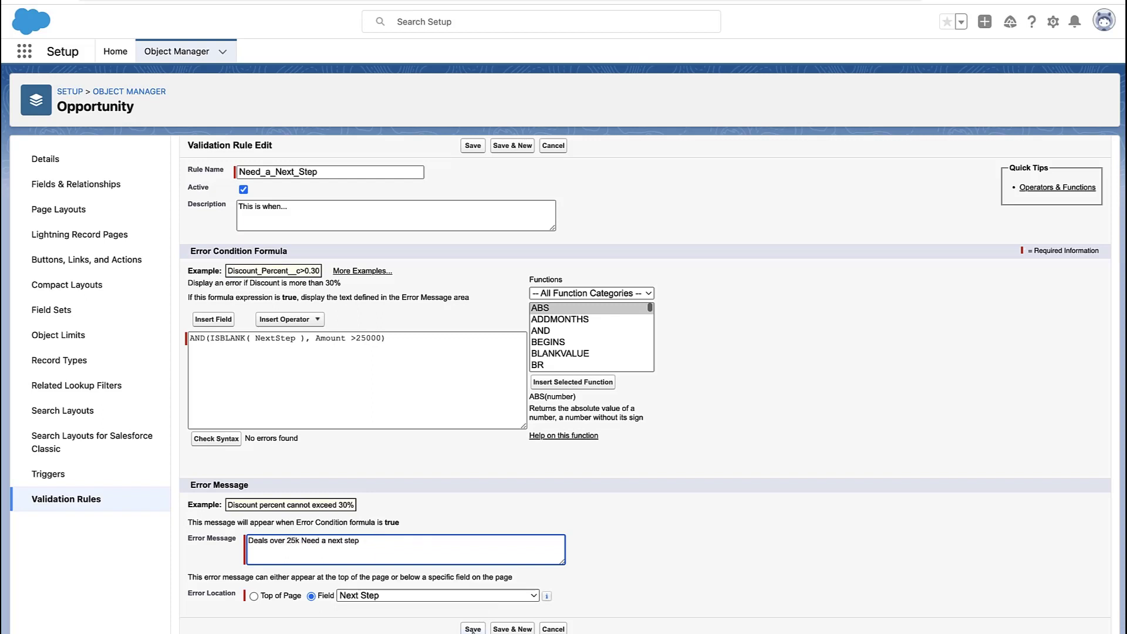
left_click(471, 145)
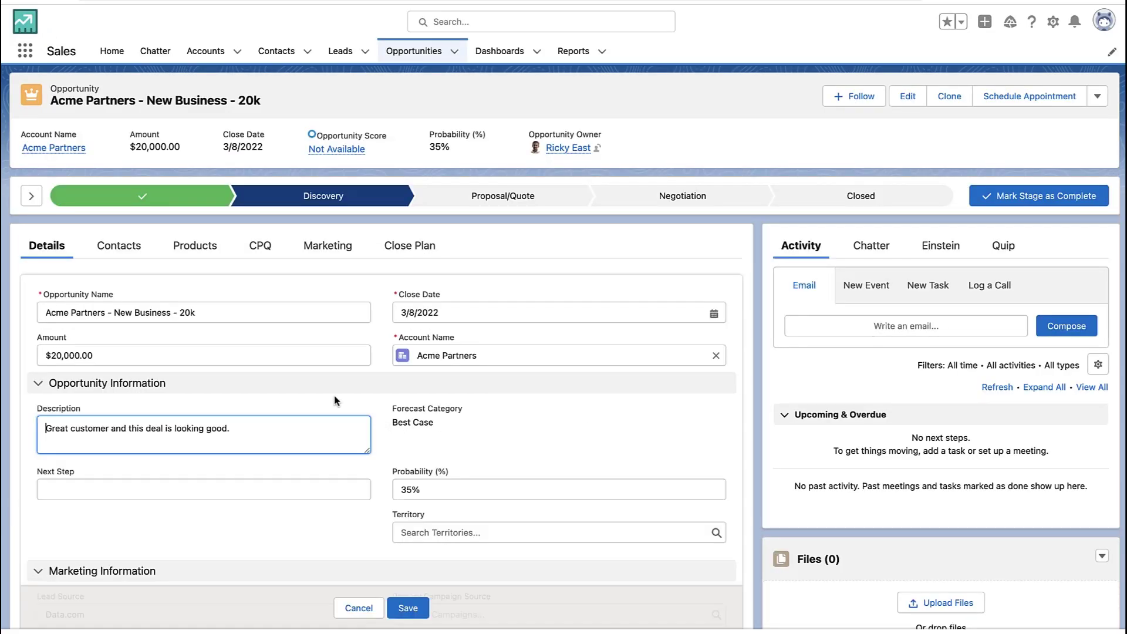
Save the description 'Hi', then try saving with Amount 27k to see the block.
type("Hi")
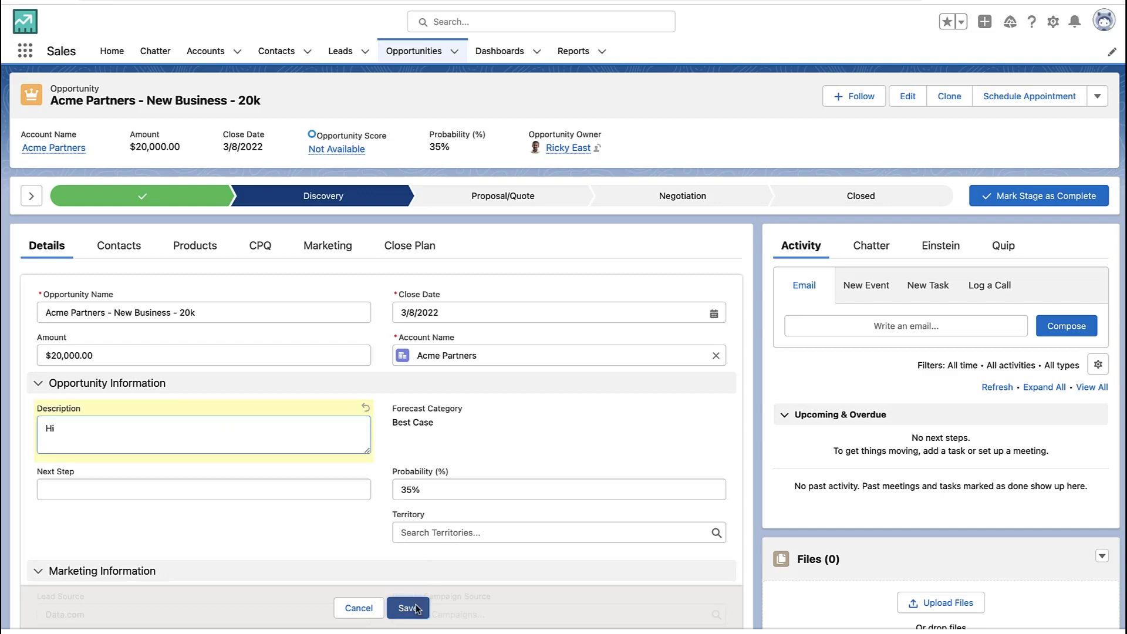
left_click(407, 607)
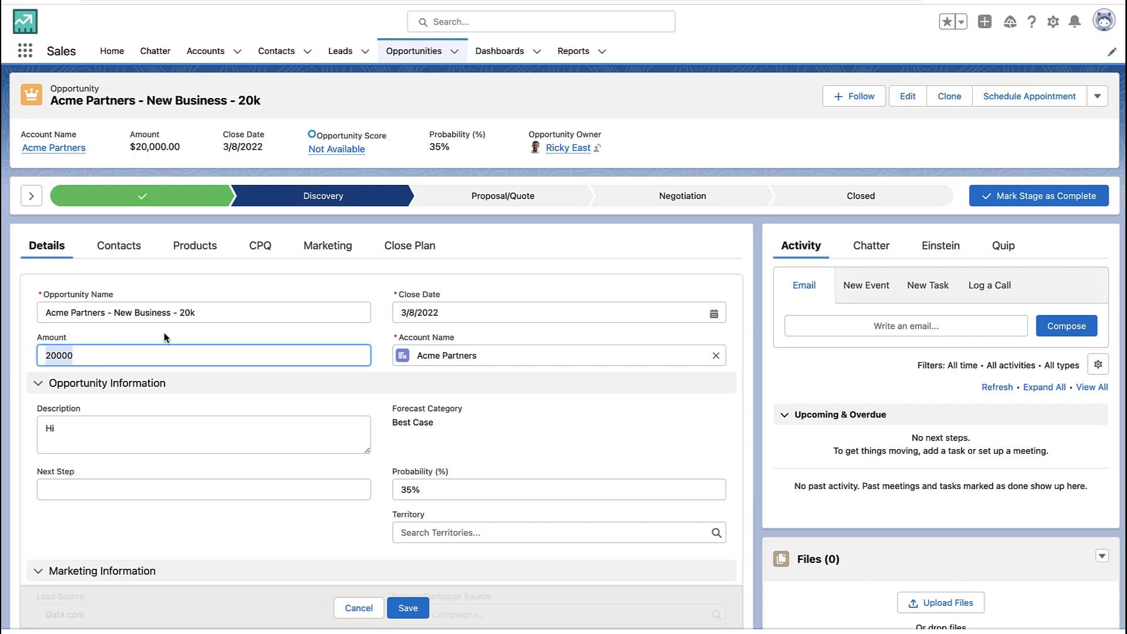
type("27k")
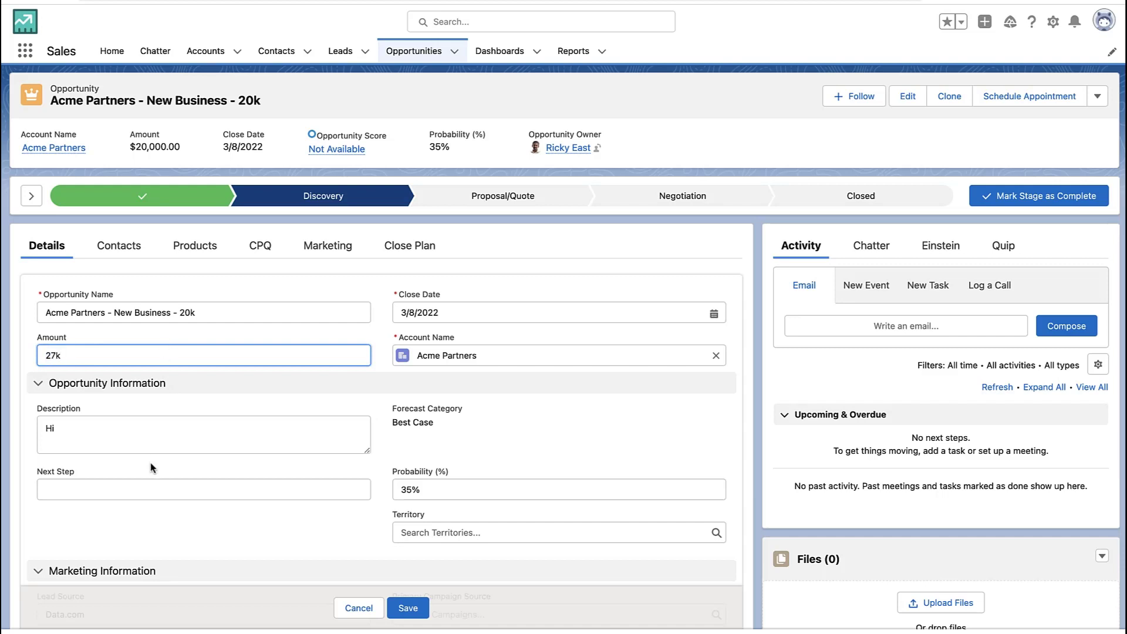
left_click(407, 608)
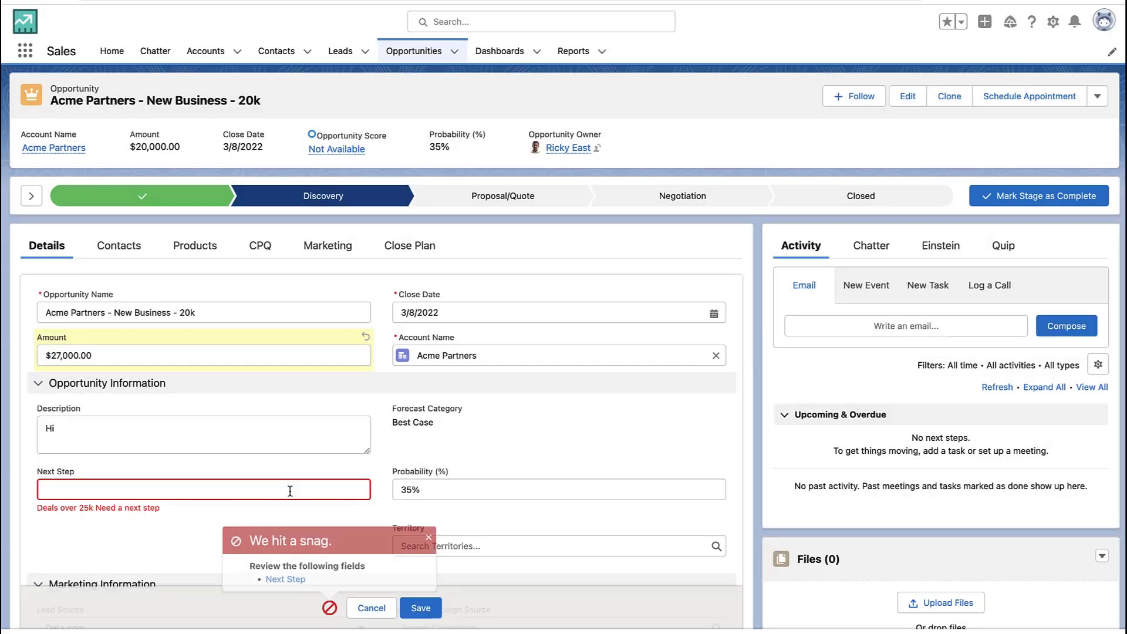
Fill Next Step with 'Hi' and save the opportunity.
type("Hi")
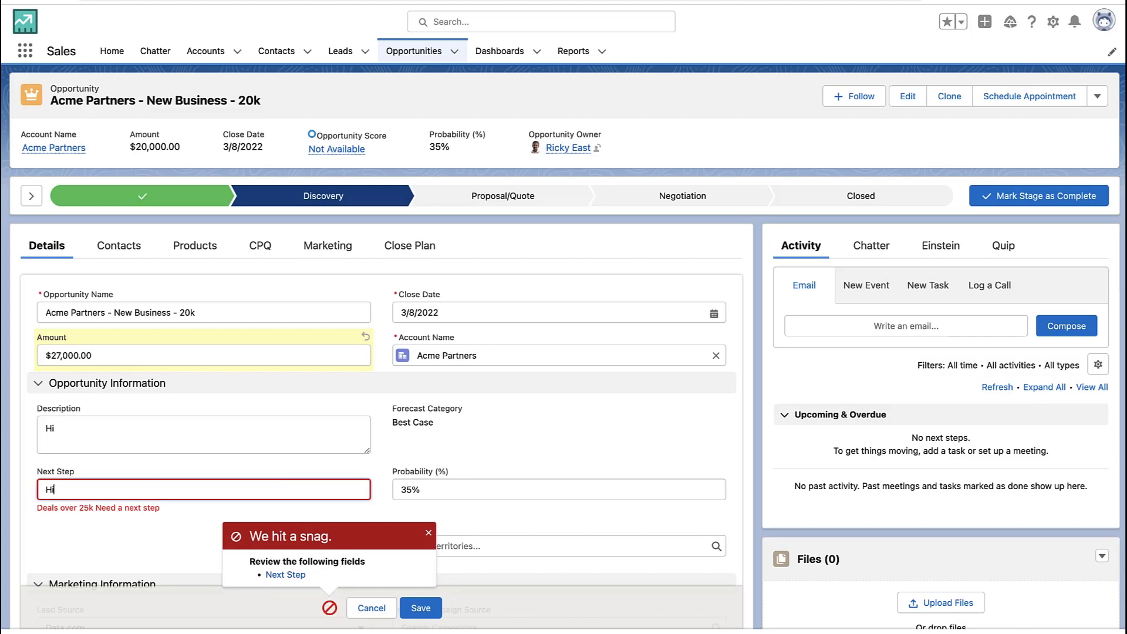
left_click(420, 607)
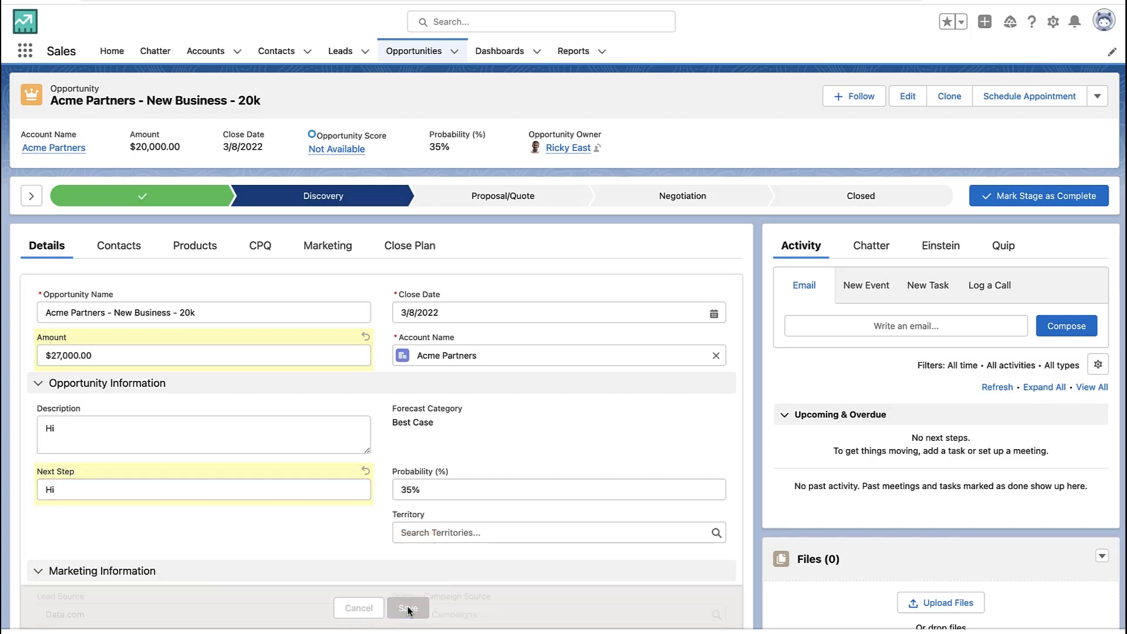
left_click(407, 608)
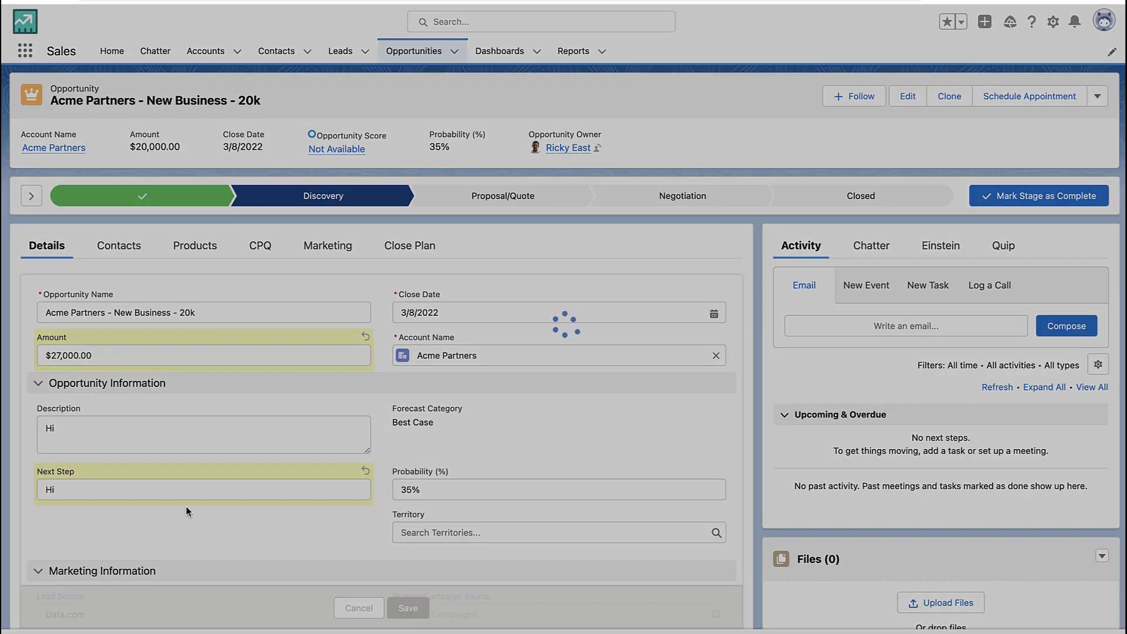
left_click(203, 355)
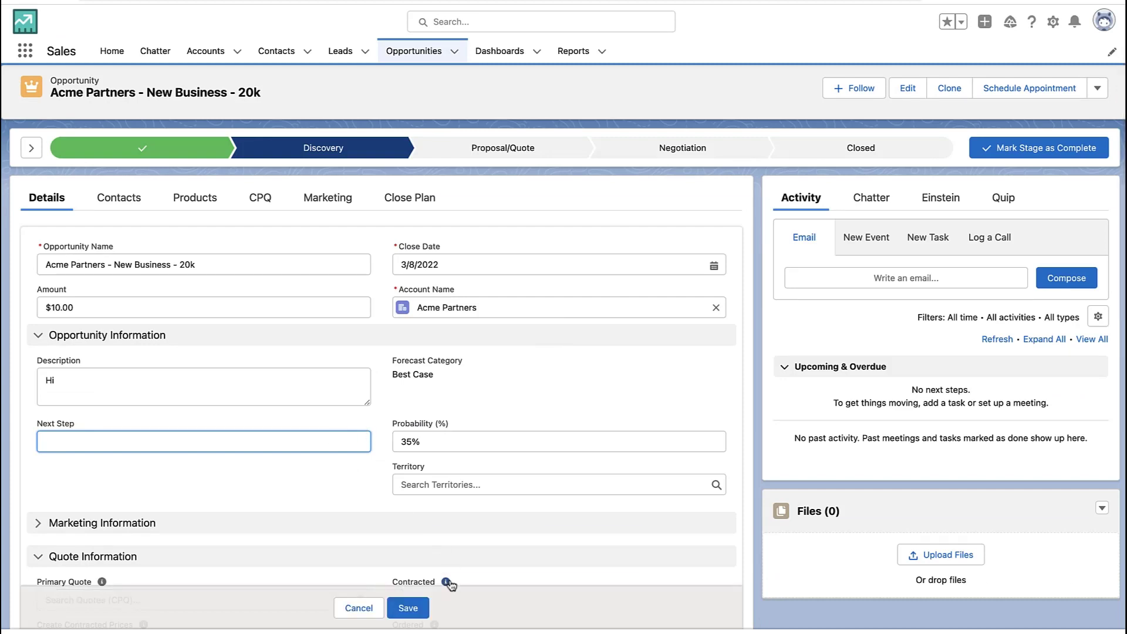
Retry saving with Next Step blank, then with Next Step 'Hello' and Amount 26k.
left_click(407, 607)
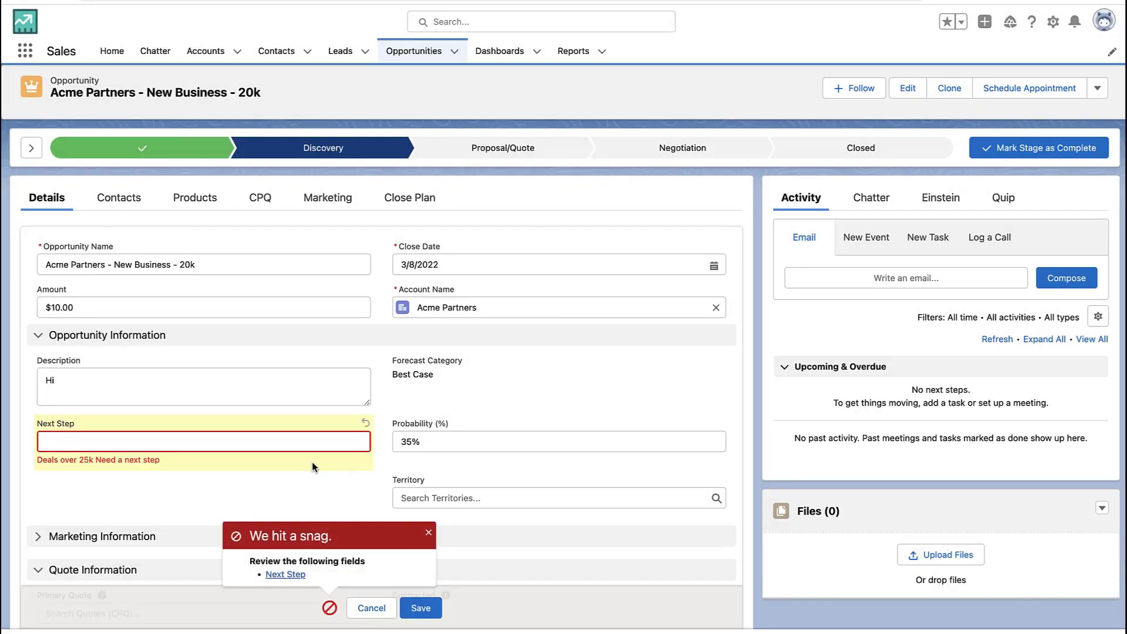
type("Hello")
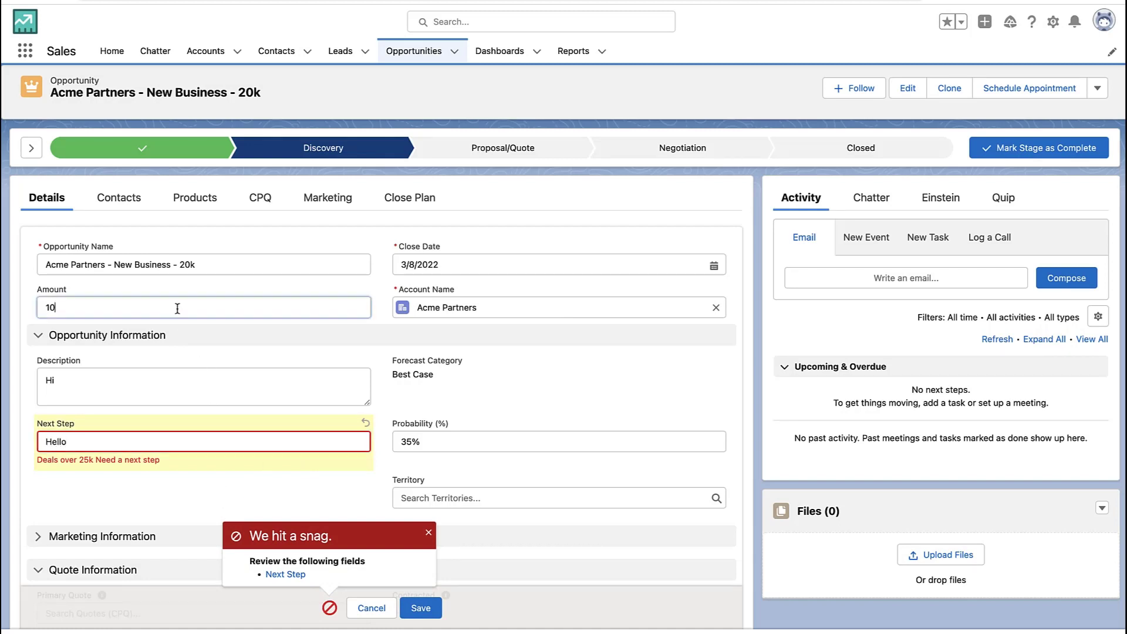
type("26k")
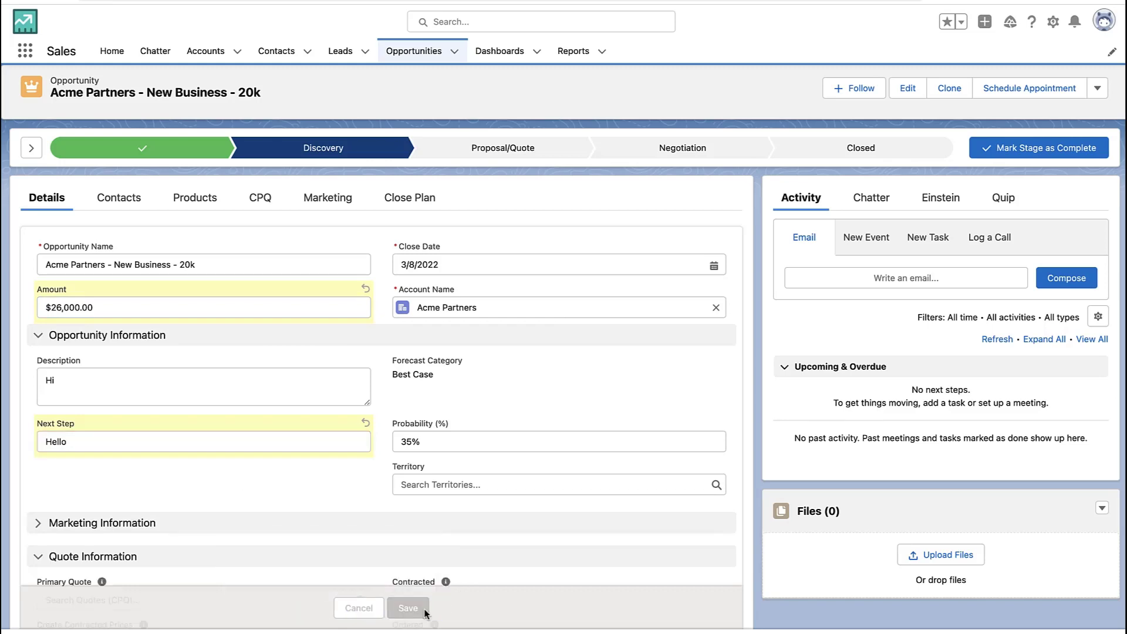
left_click(407, 608)
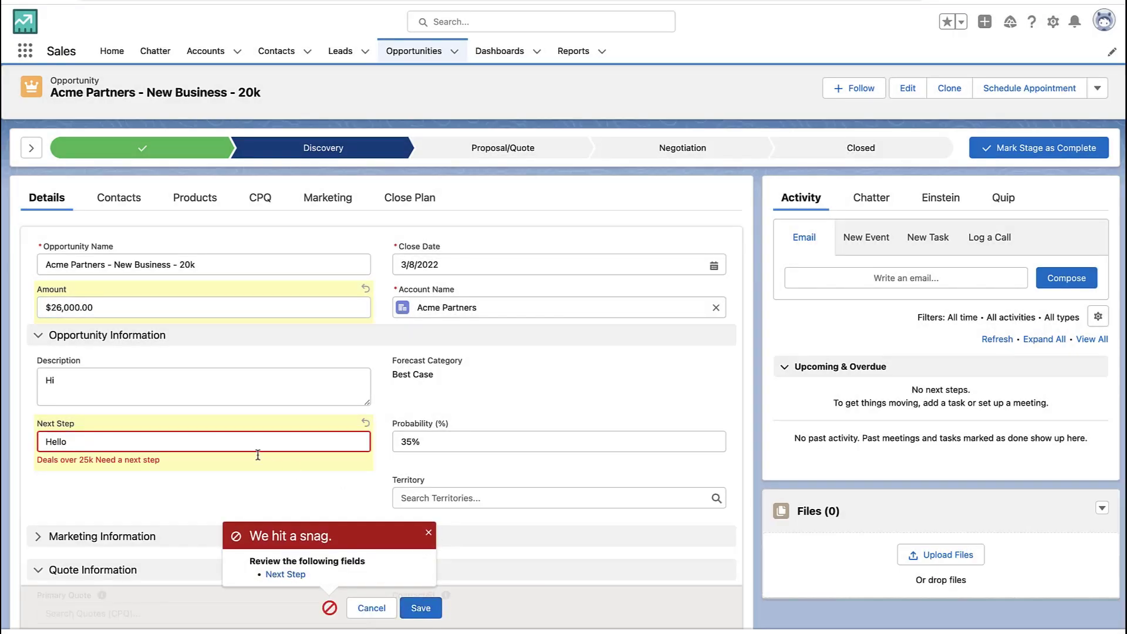
type("25000)")
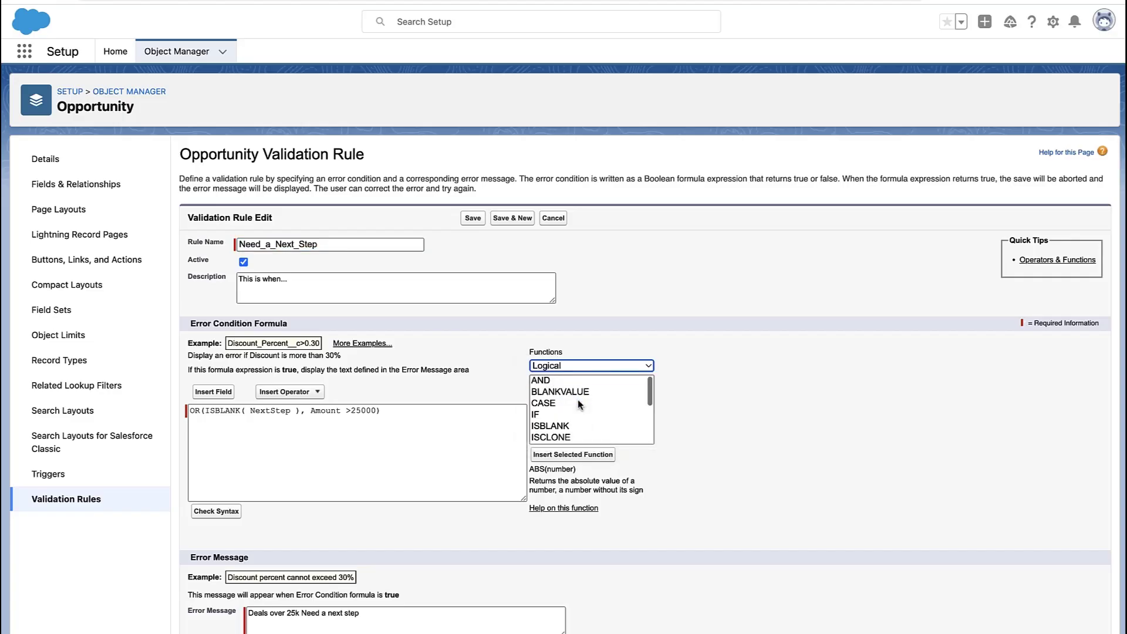
Read the IF and OR function descriptions in the Logical functions list.
left_click(534, 415)
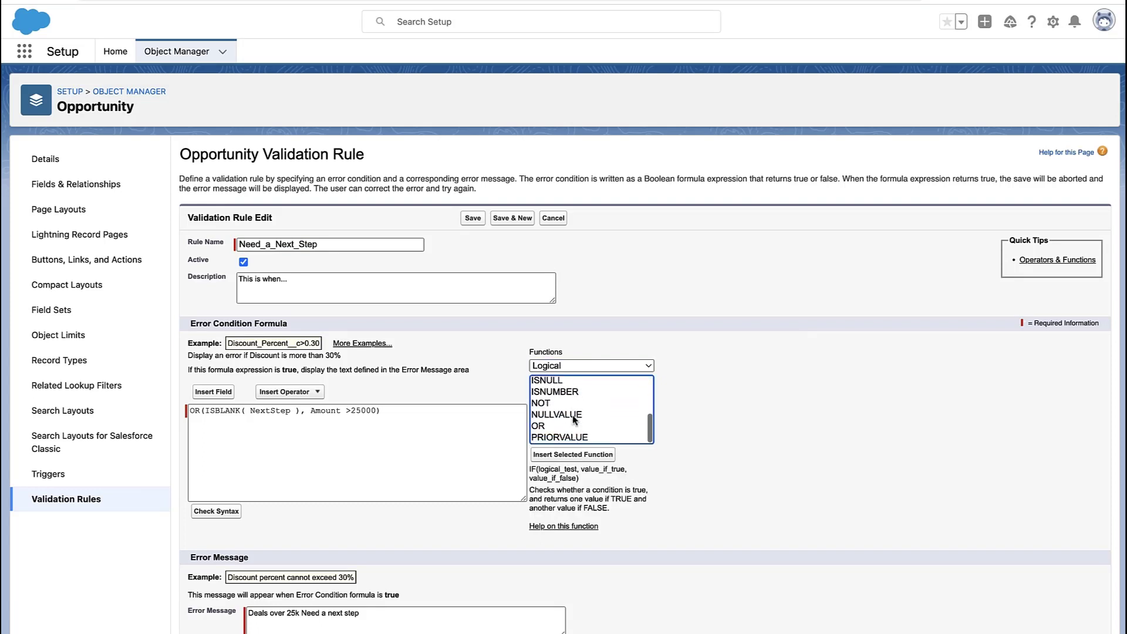
left_click(538, 425)
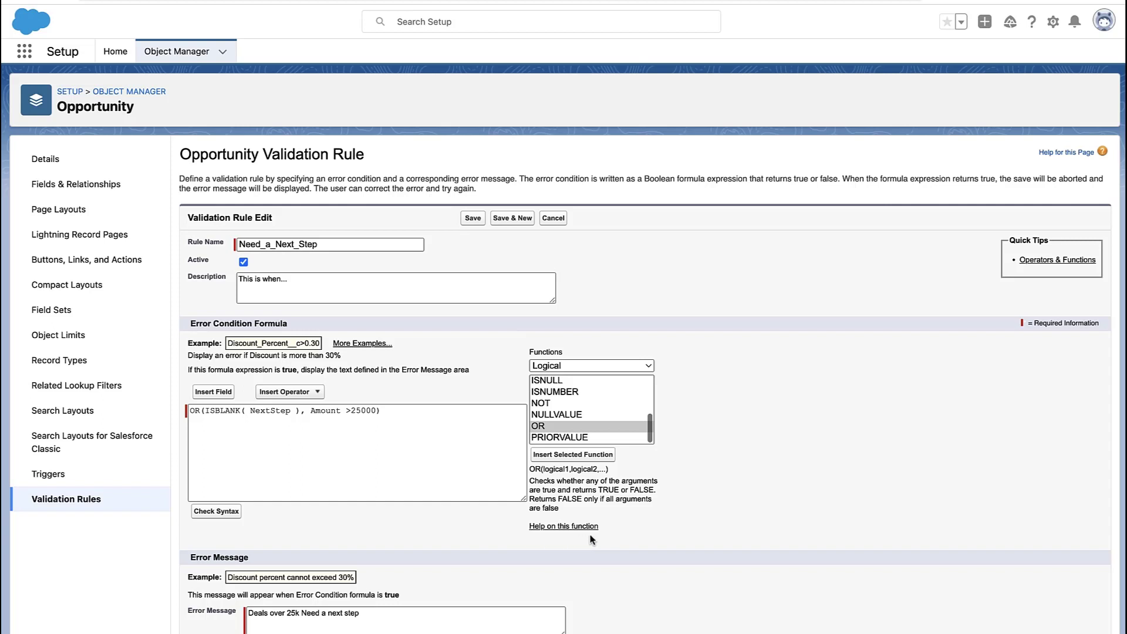
mouse_move(597, 540)
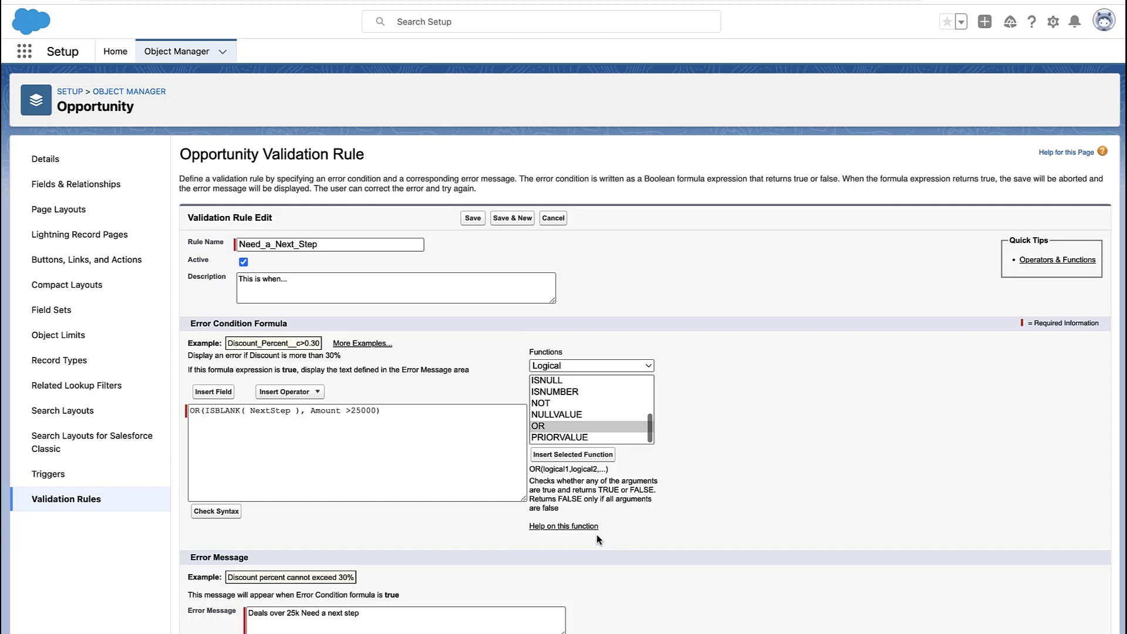